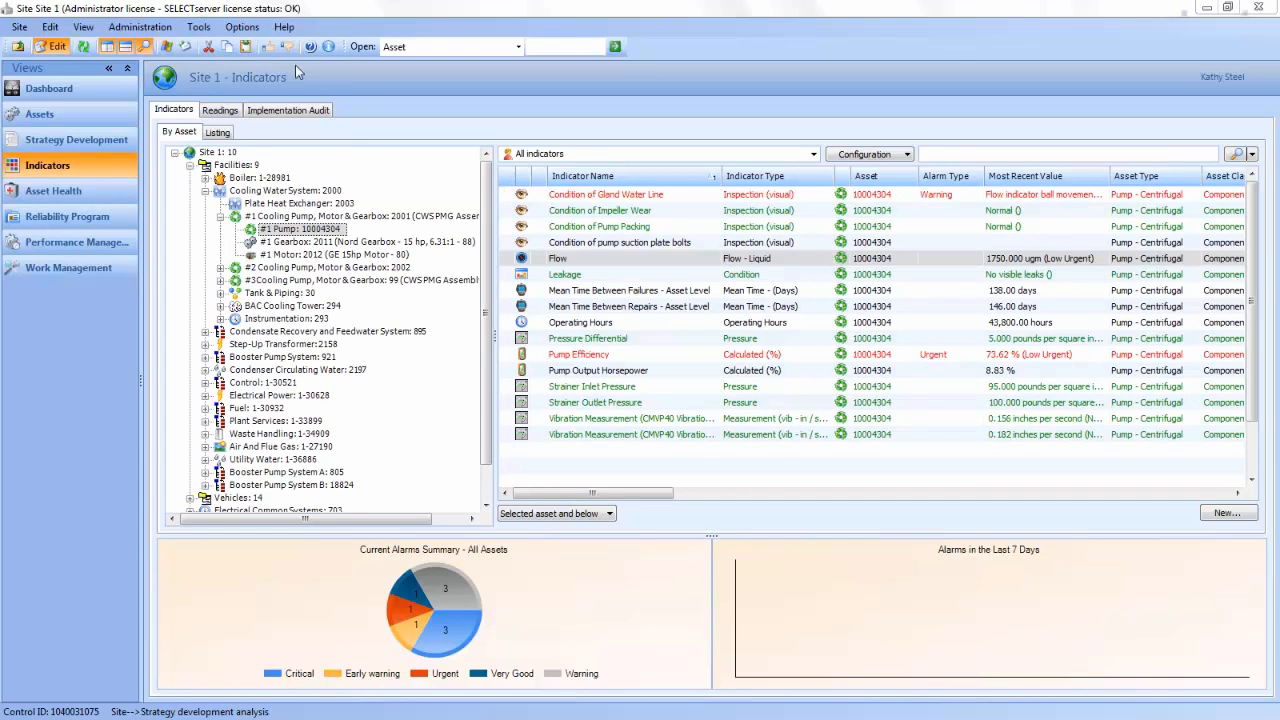
mouse_move(340, 442)
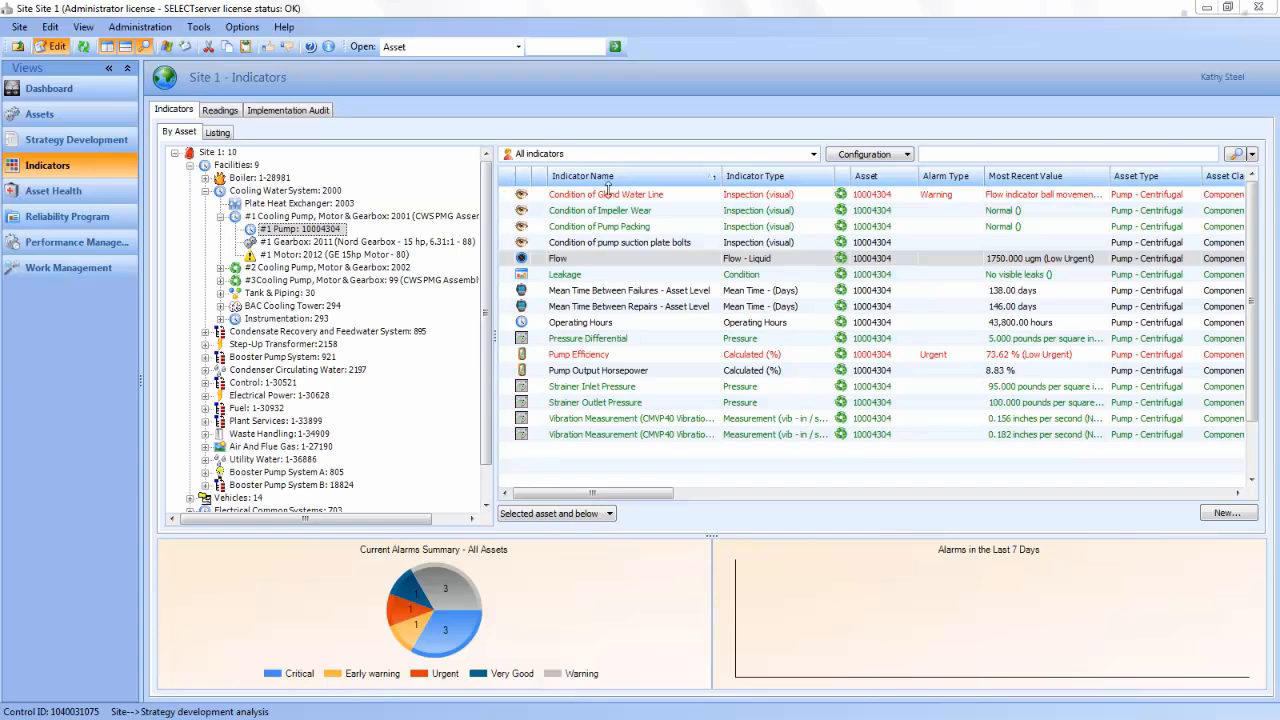
mouse_move(776, 464)
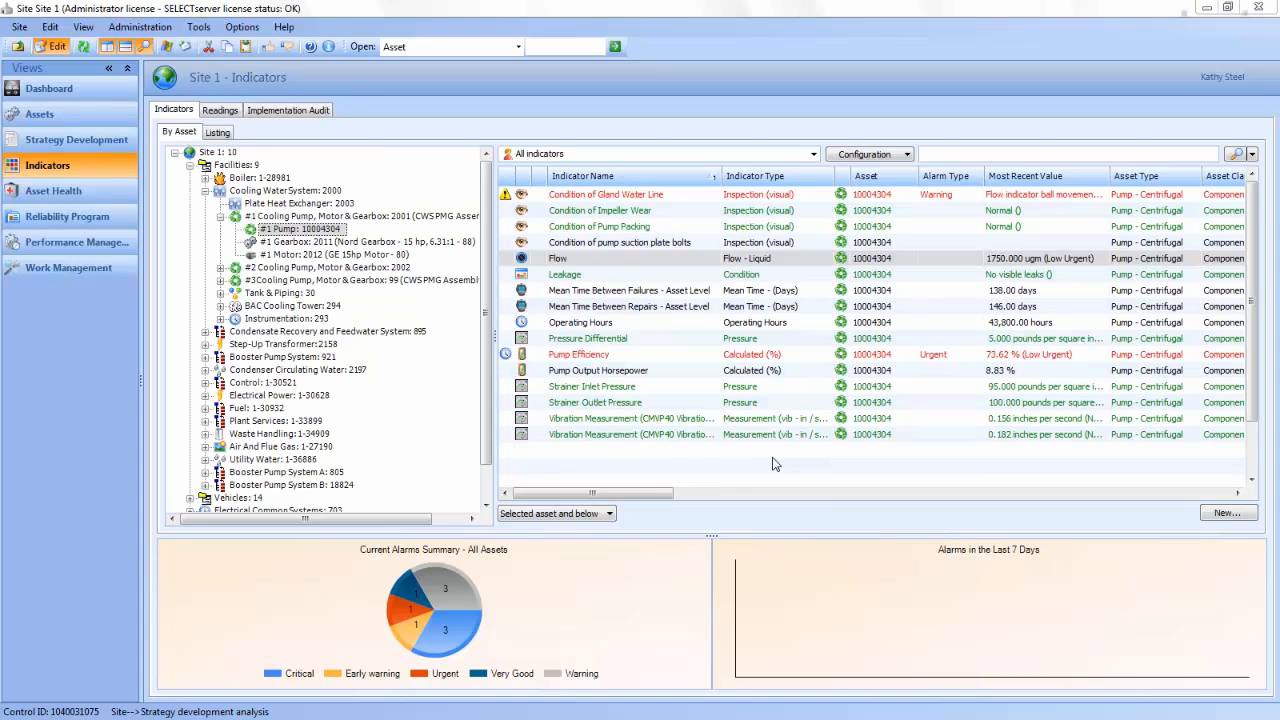
Step: Open the Flow indicator record from the indicators list
right_click(558, 258)
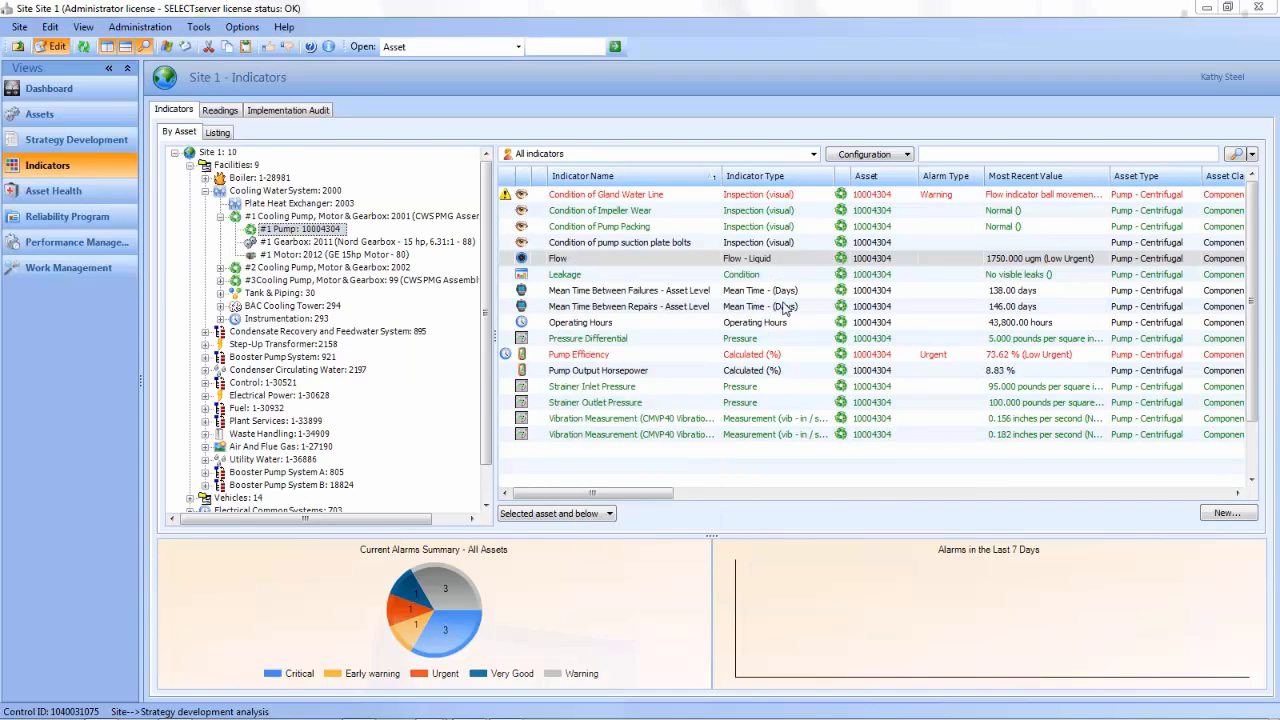
double_click(558, 258)
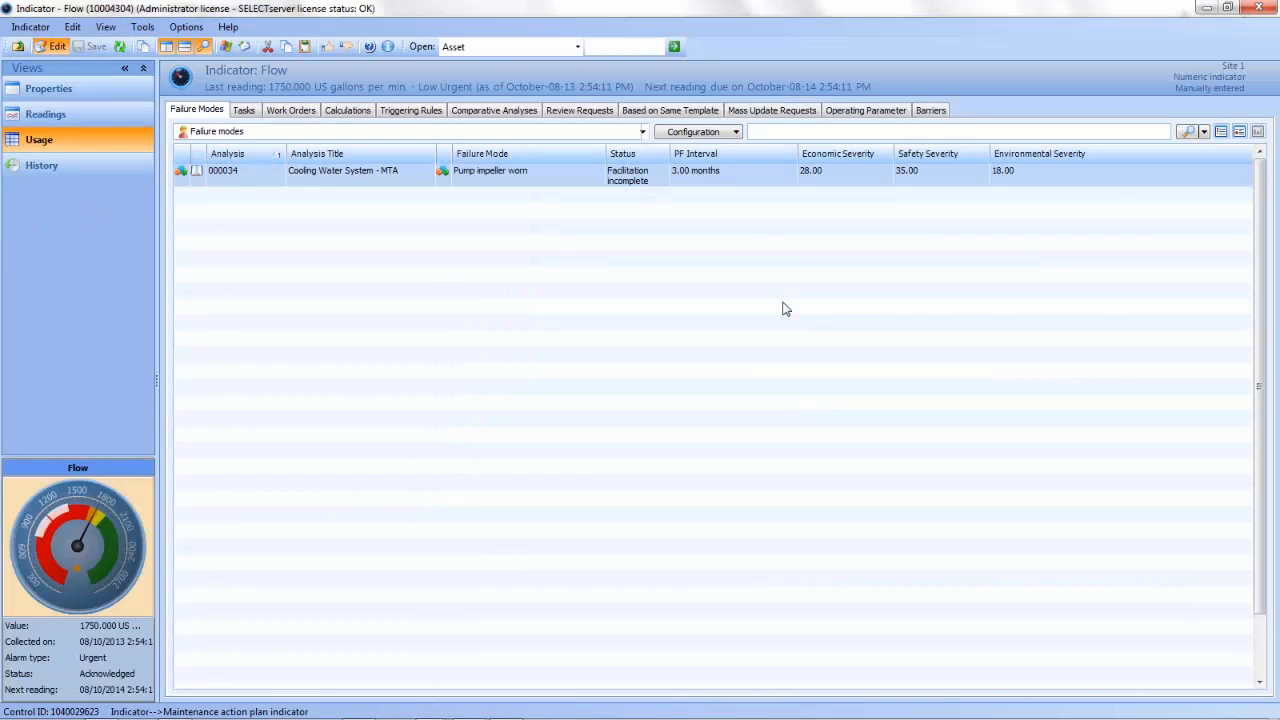
mouse_move(464, 184)
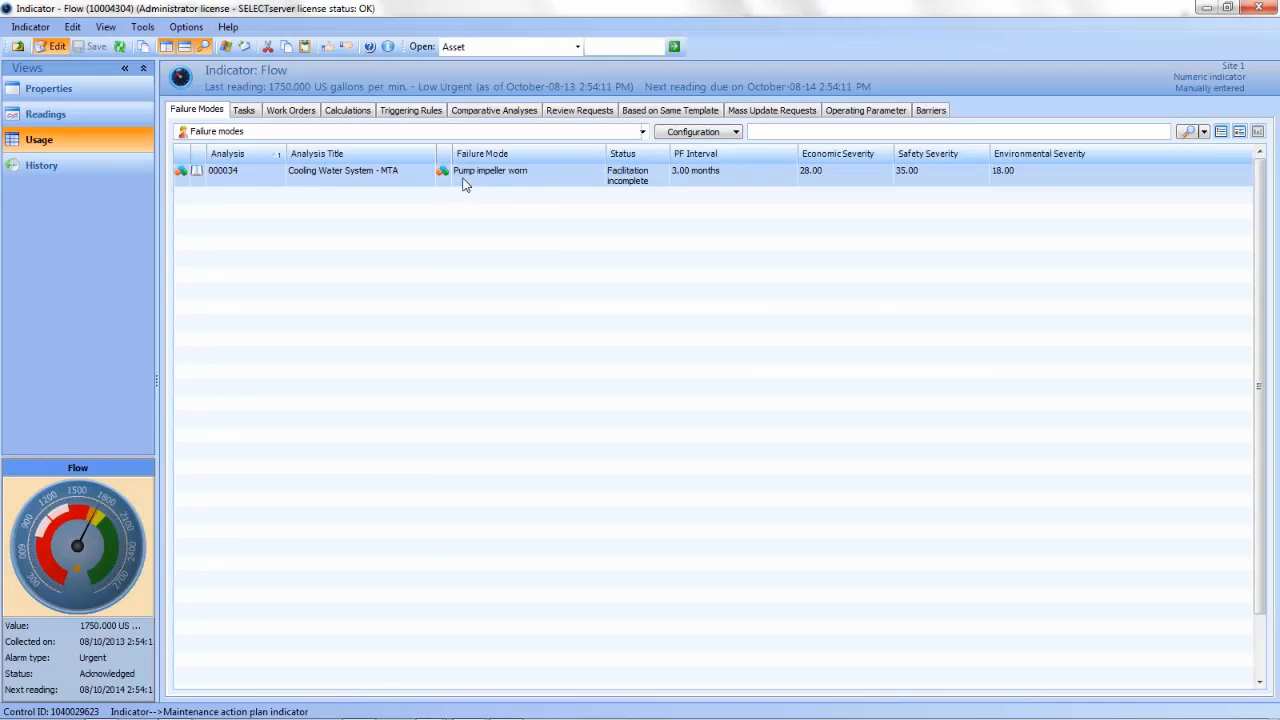
mouse_move(507, 208)
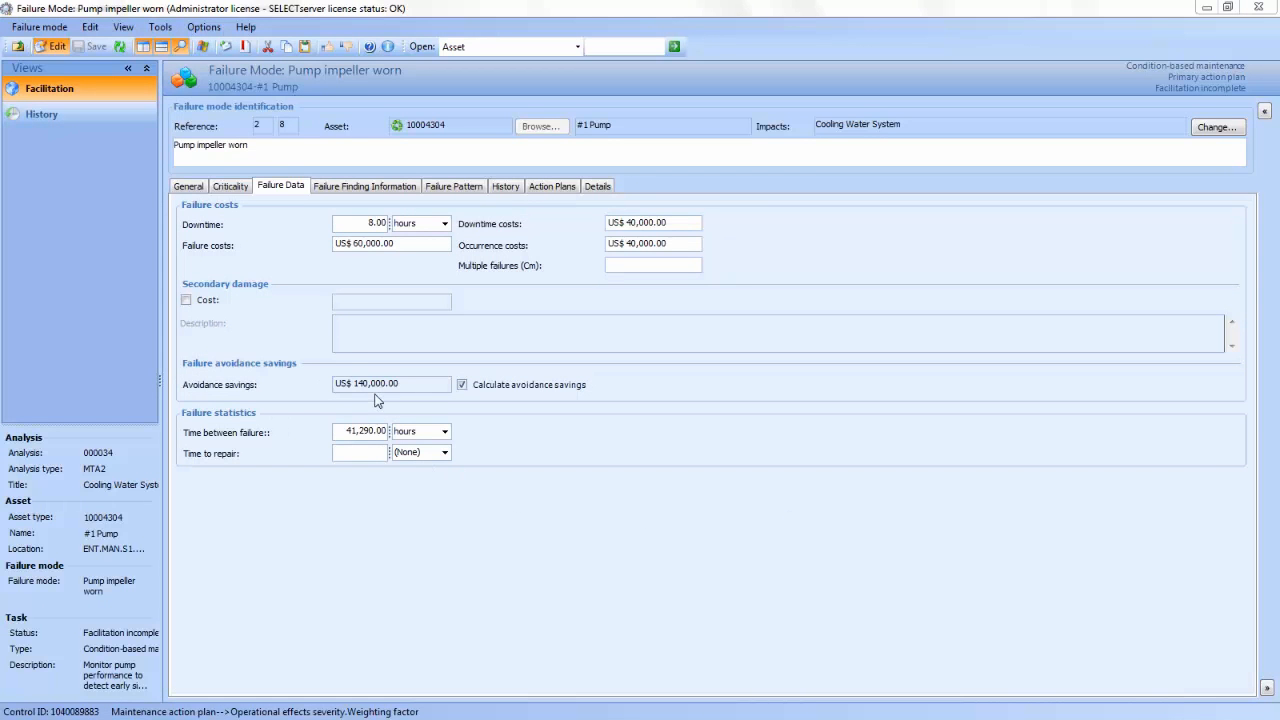
mouse_move(230, 262)
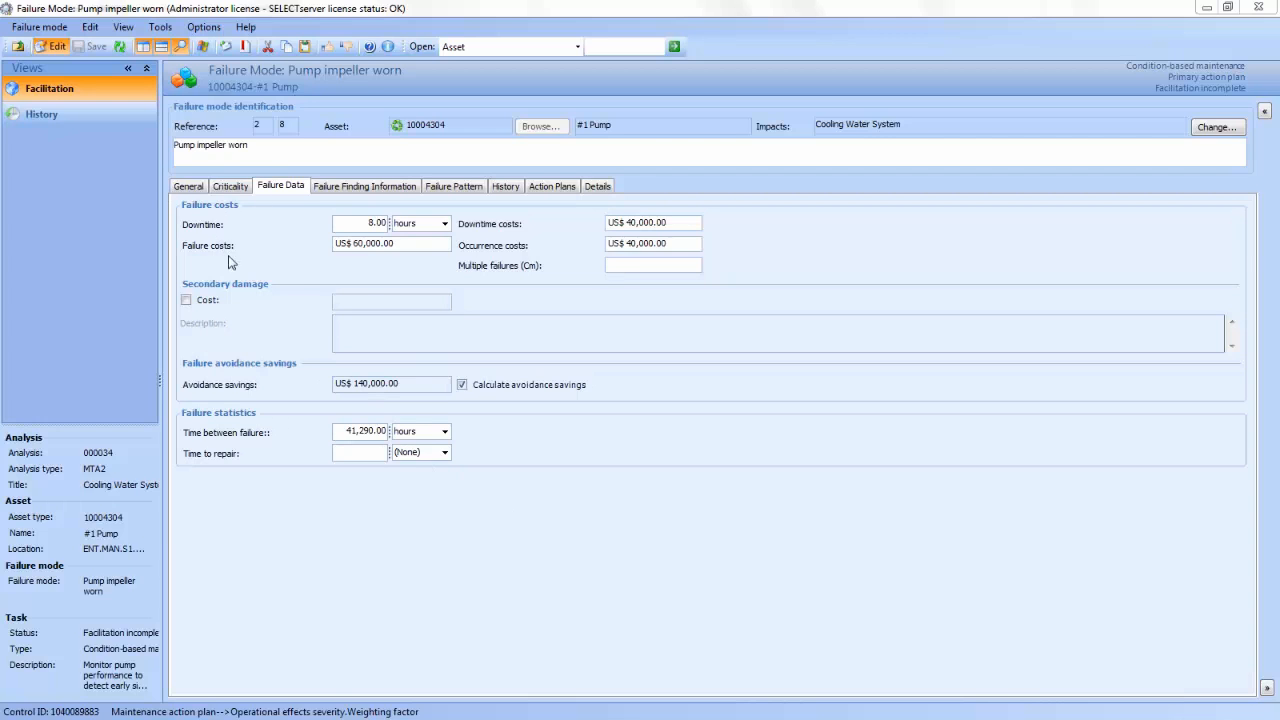
mouse_move(710, 310)
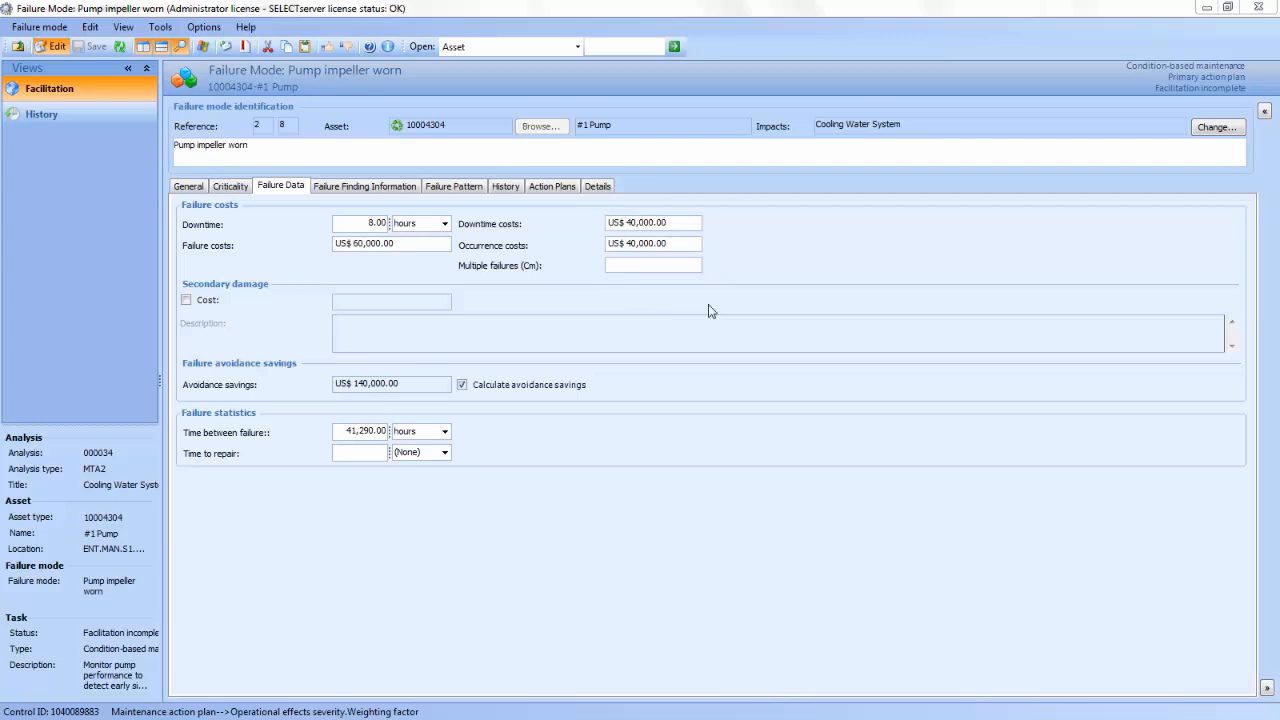
mouse_move(325, 228)
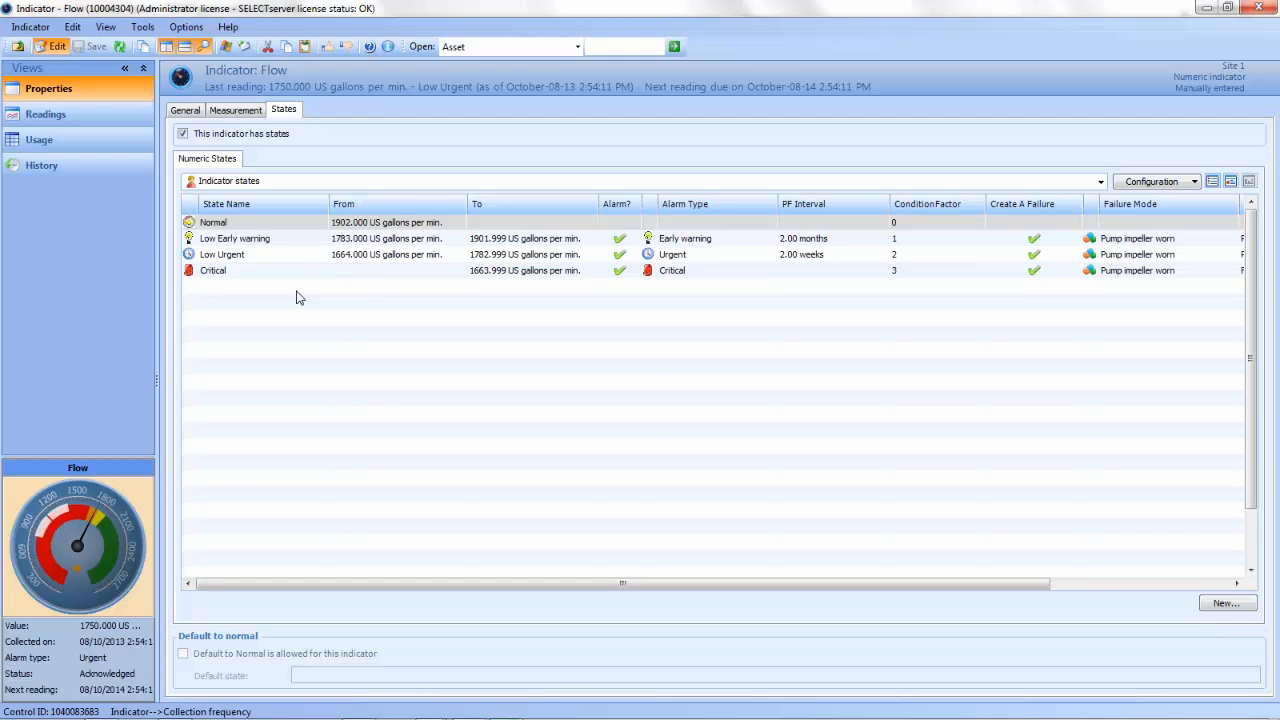
mouse_move(286, 234)
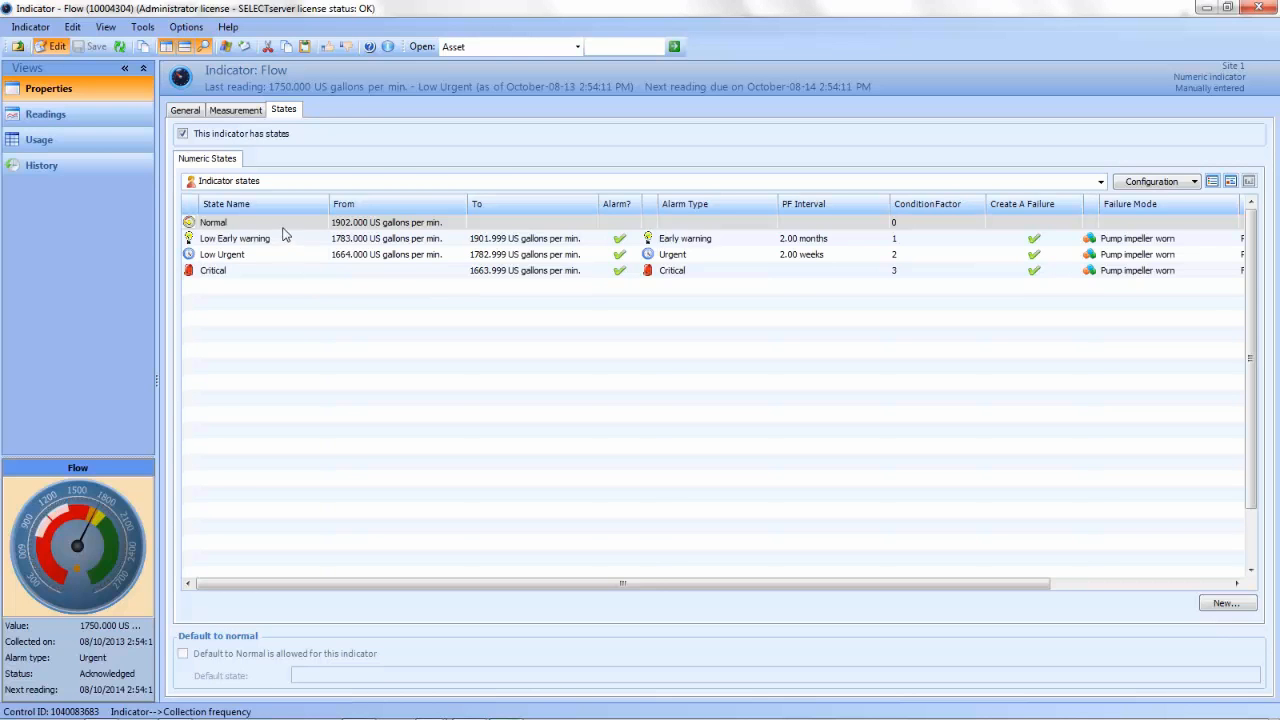
mouse_move(290, 294)
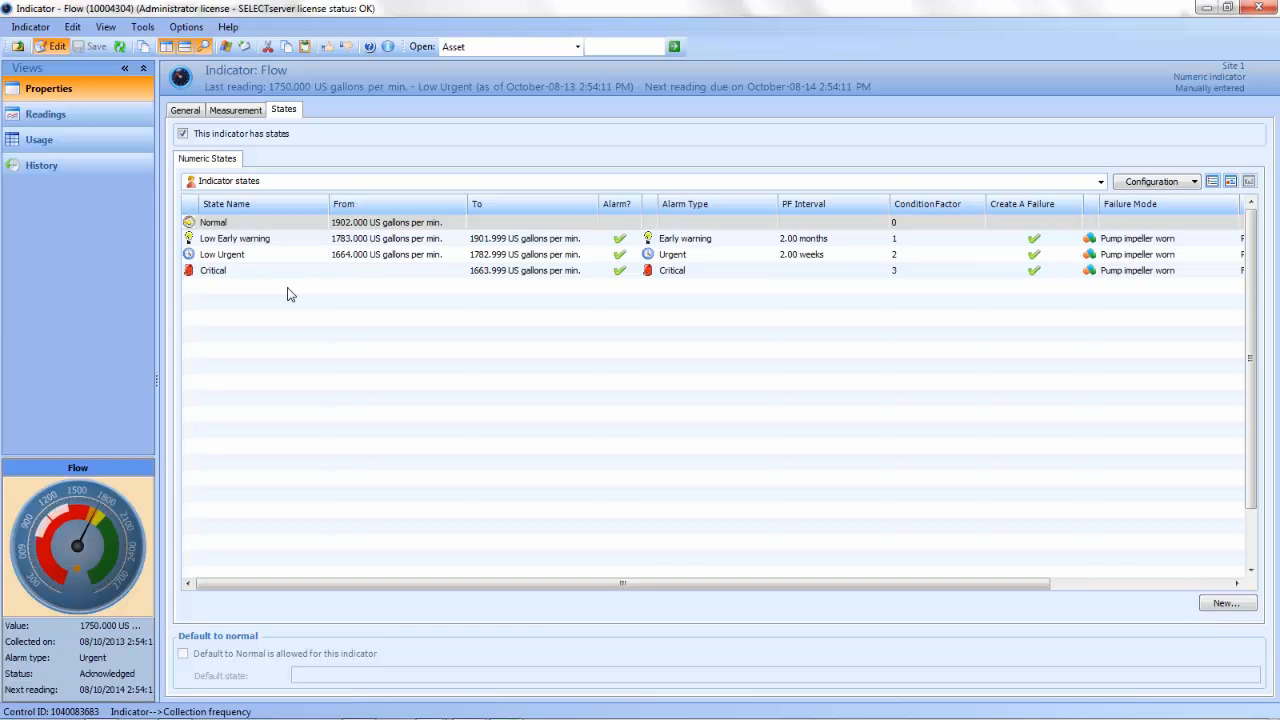
mouse_move(46, 114)
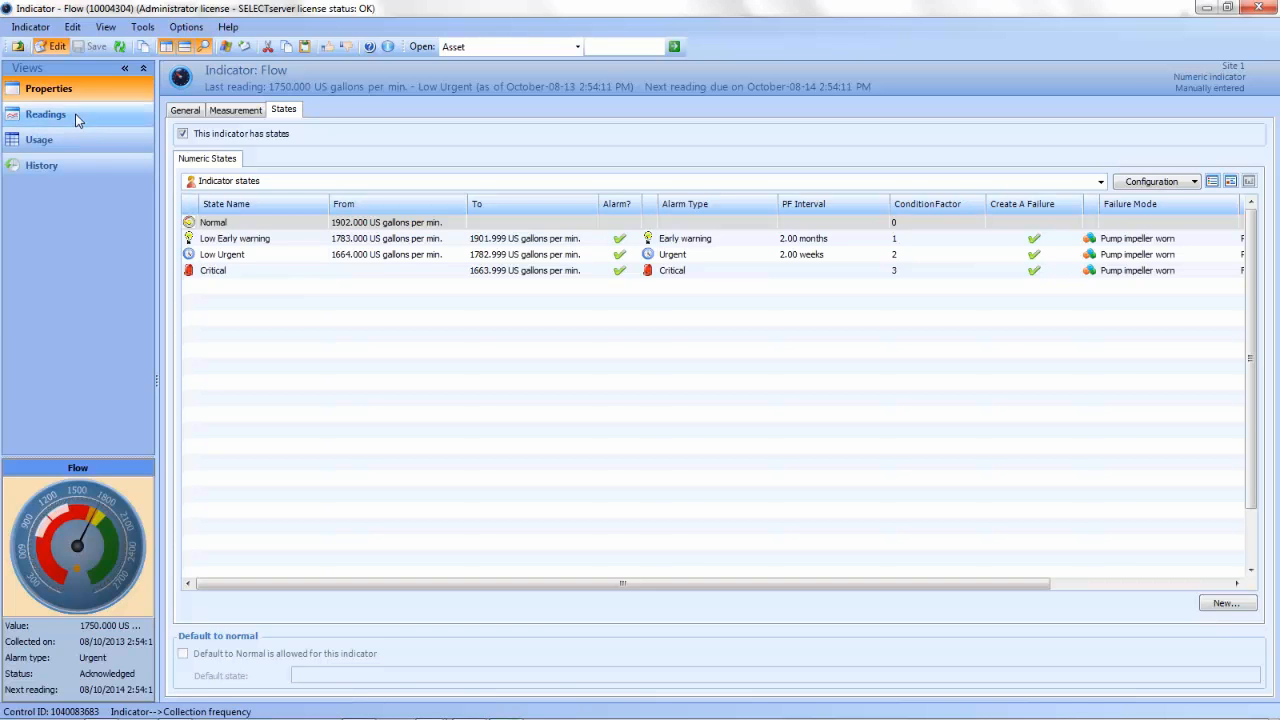
Step: Show the Readings view charting the #1 Pump Flow history against its alarm bands
click(46, 114)
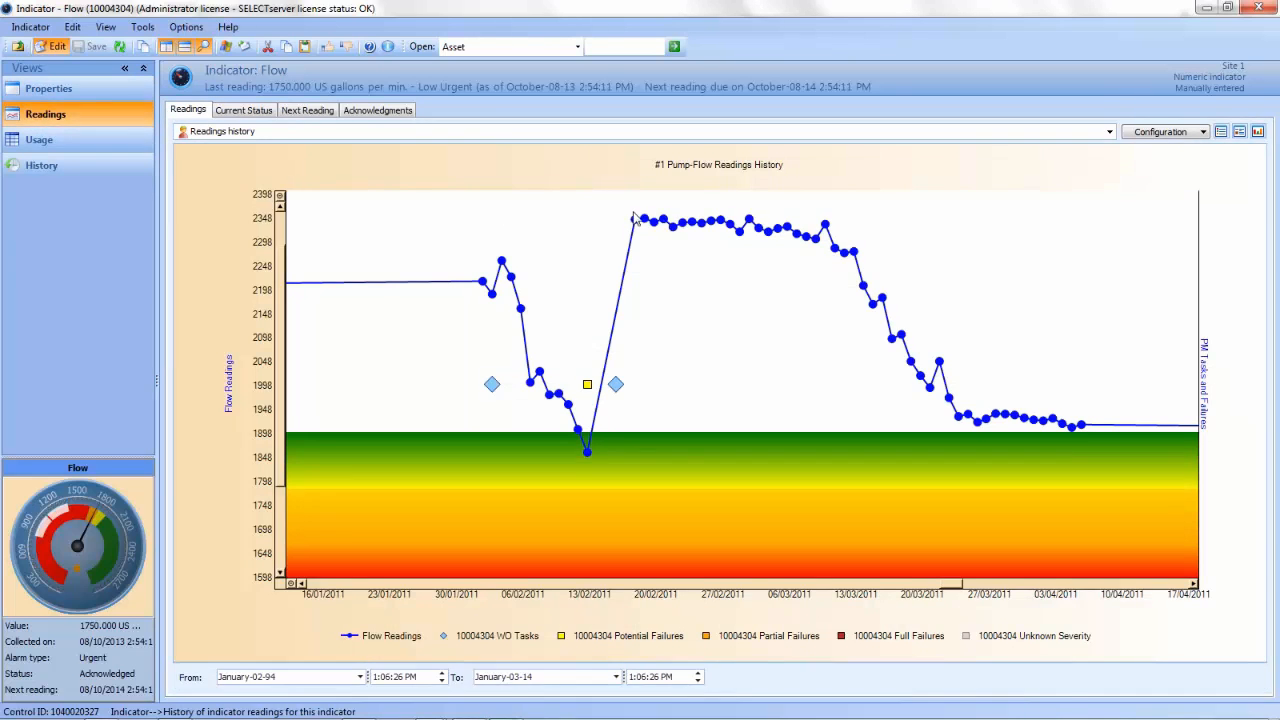
mouse_move(700, 288)
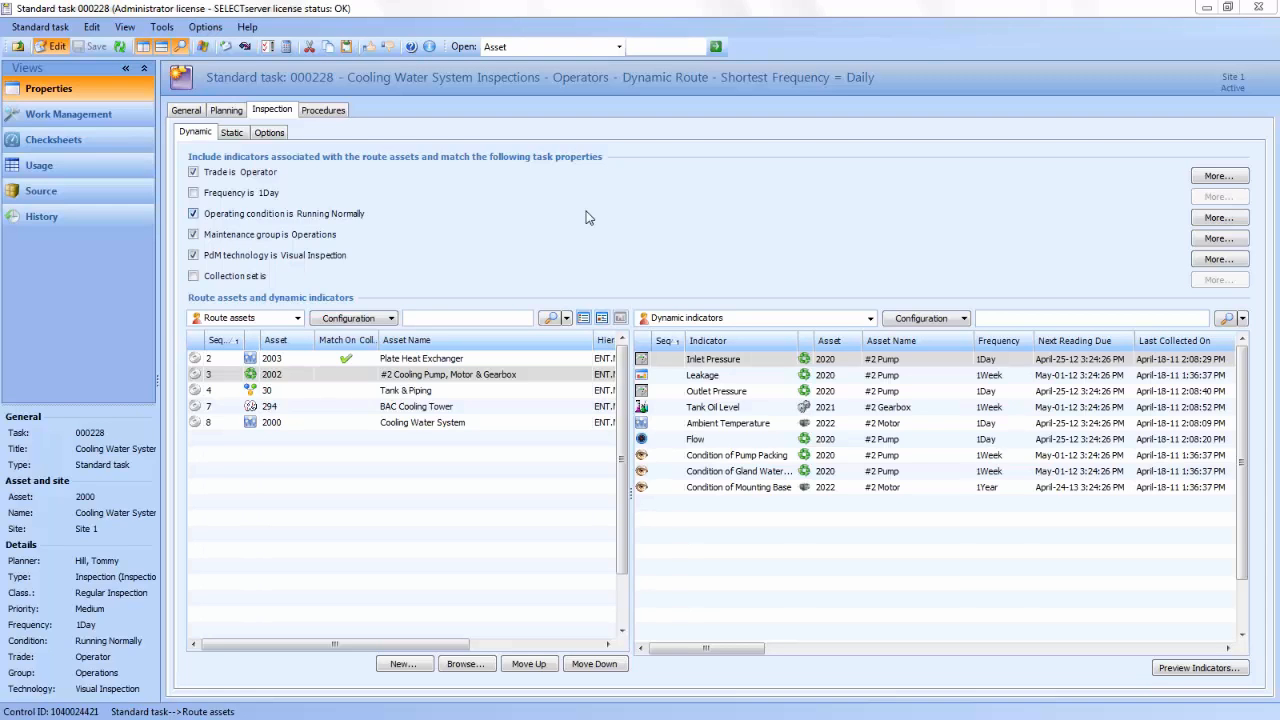
mouse_move(330, 272)
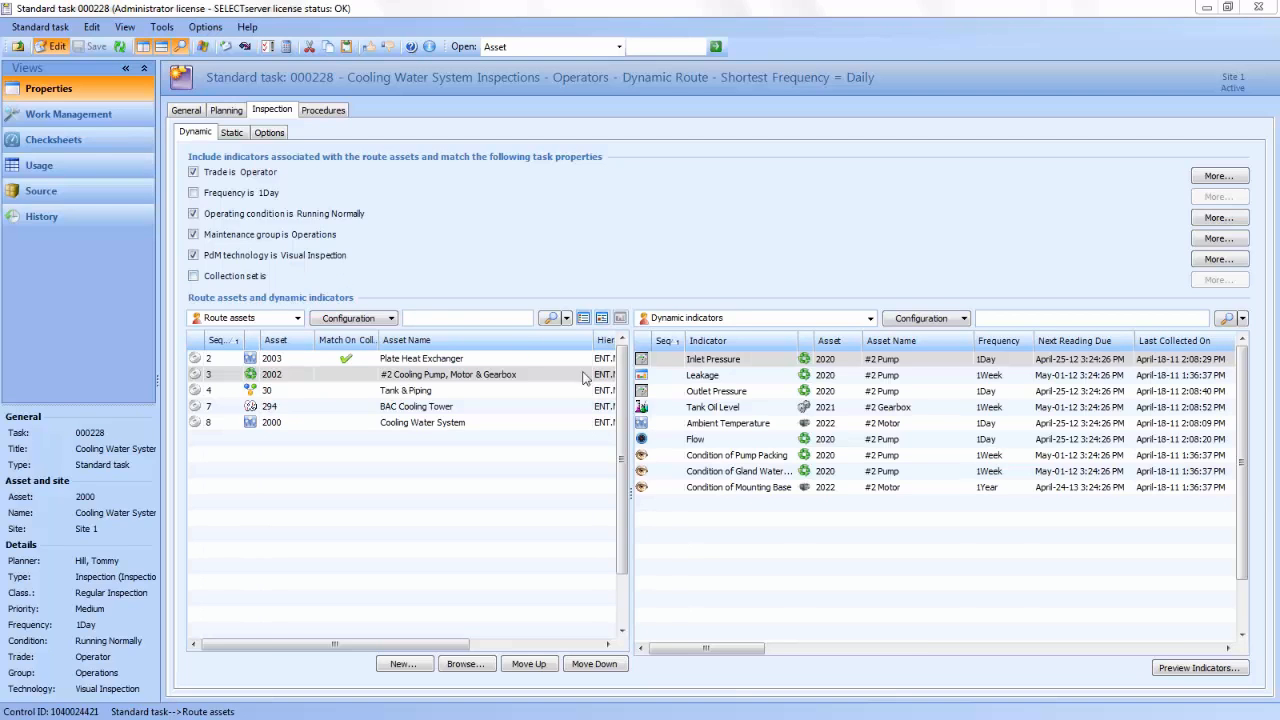
mouse_move(530, 440)
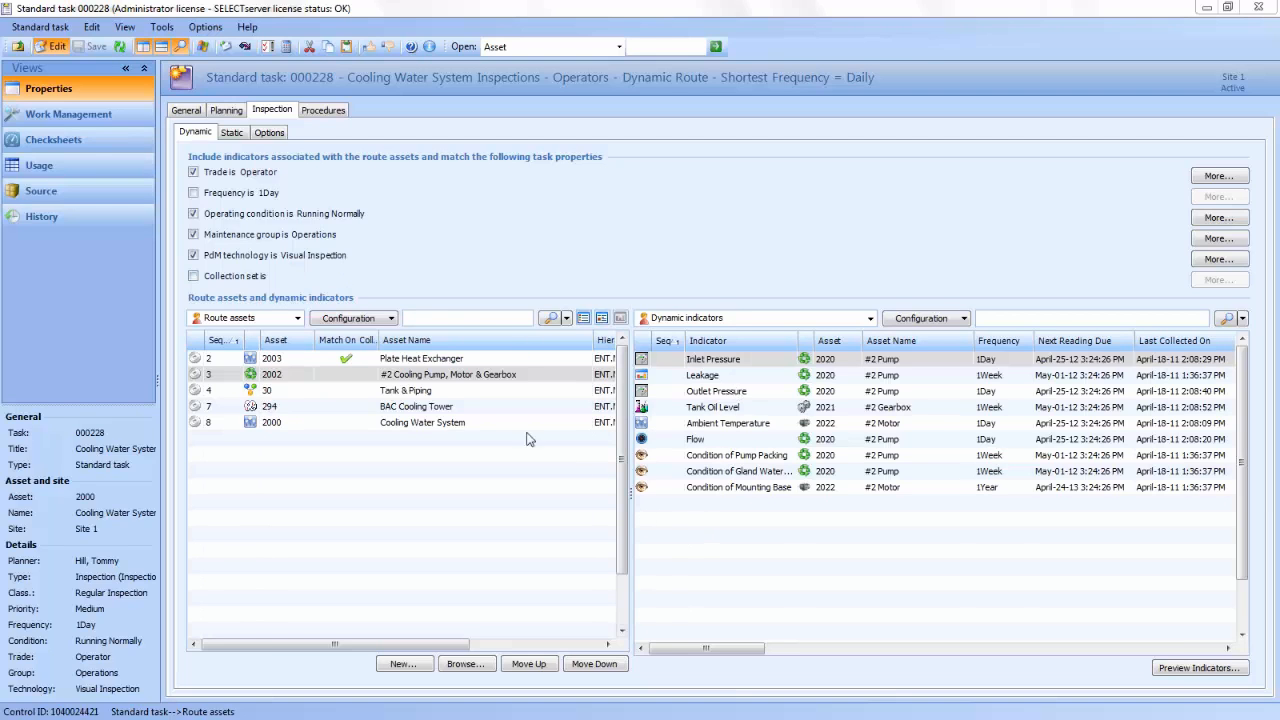
Step: Select the Tank & Piping route asset to list its route indicators
click(405, 390)
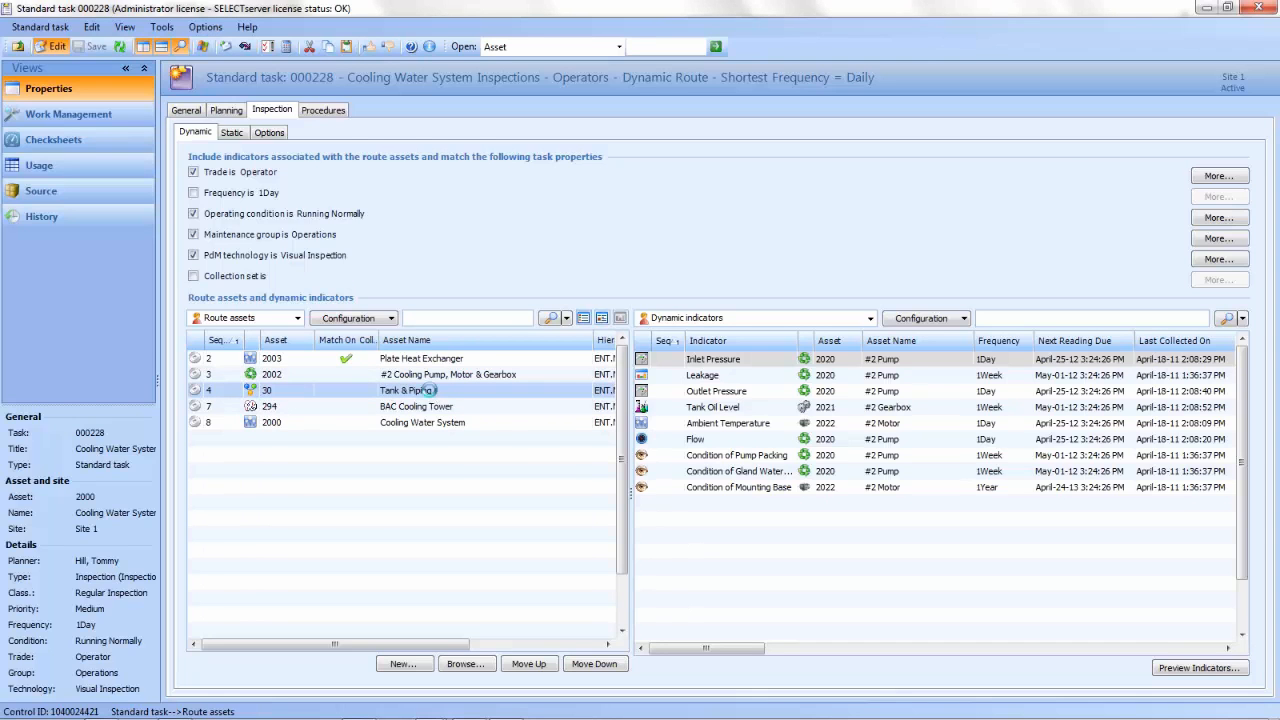
click(415, 406)
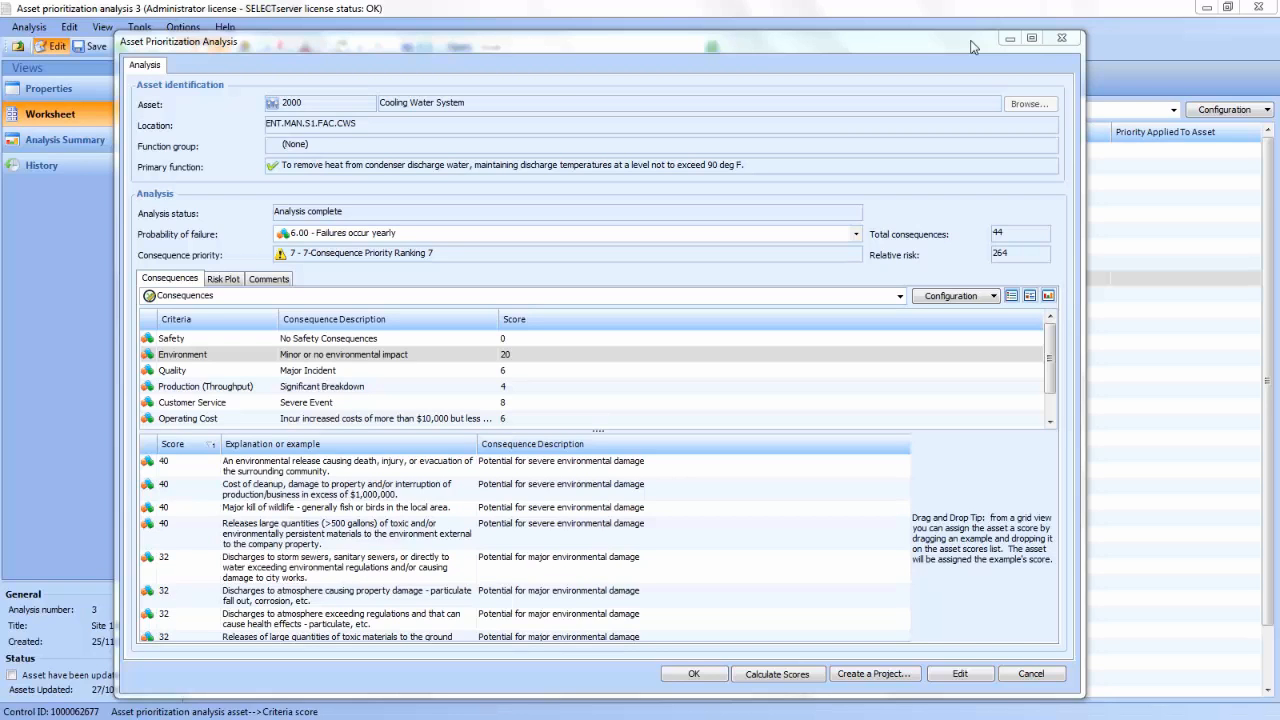
mouse_move(576, 7)
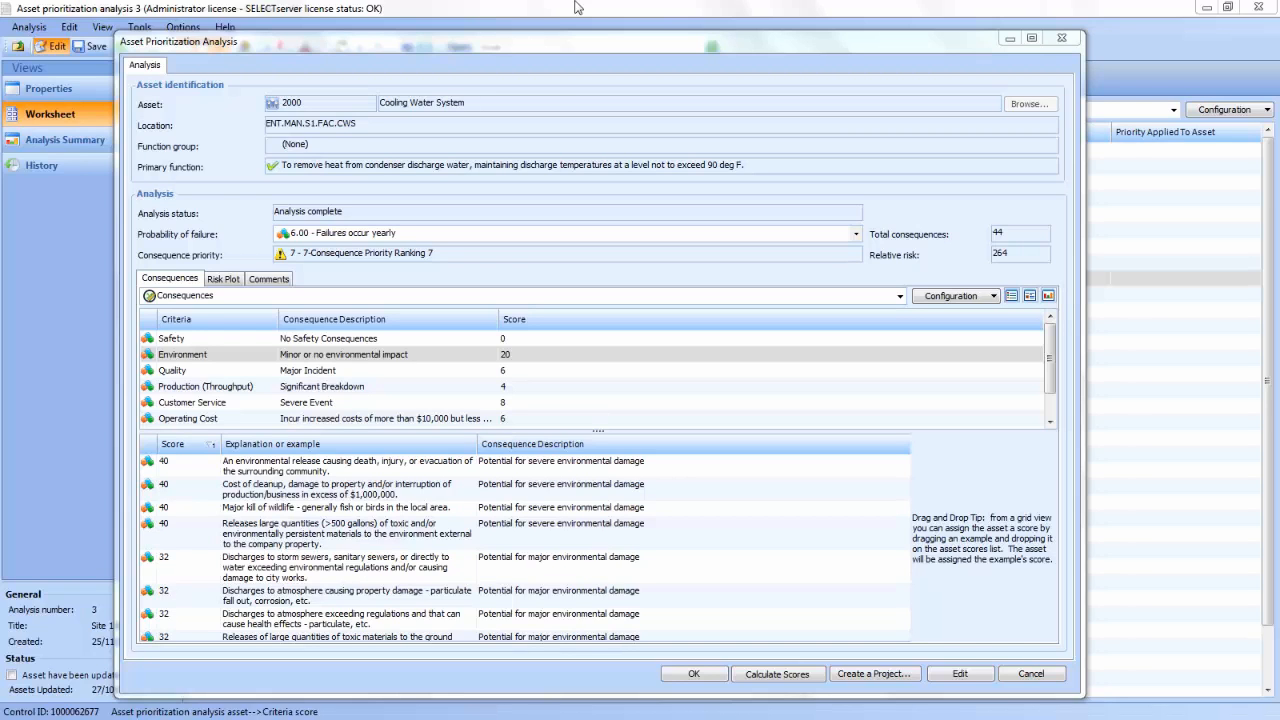
mouse_move(266, 244)
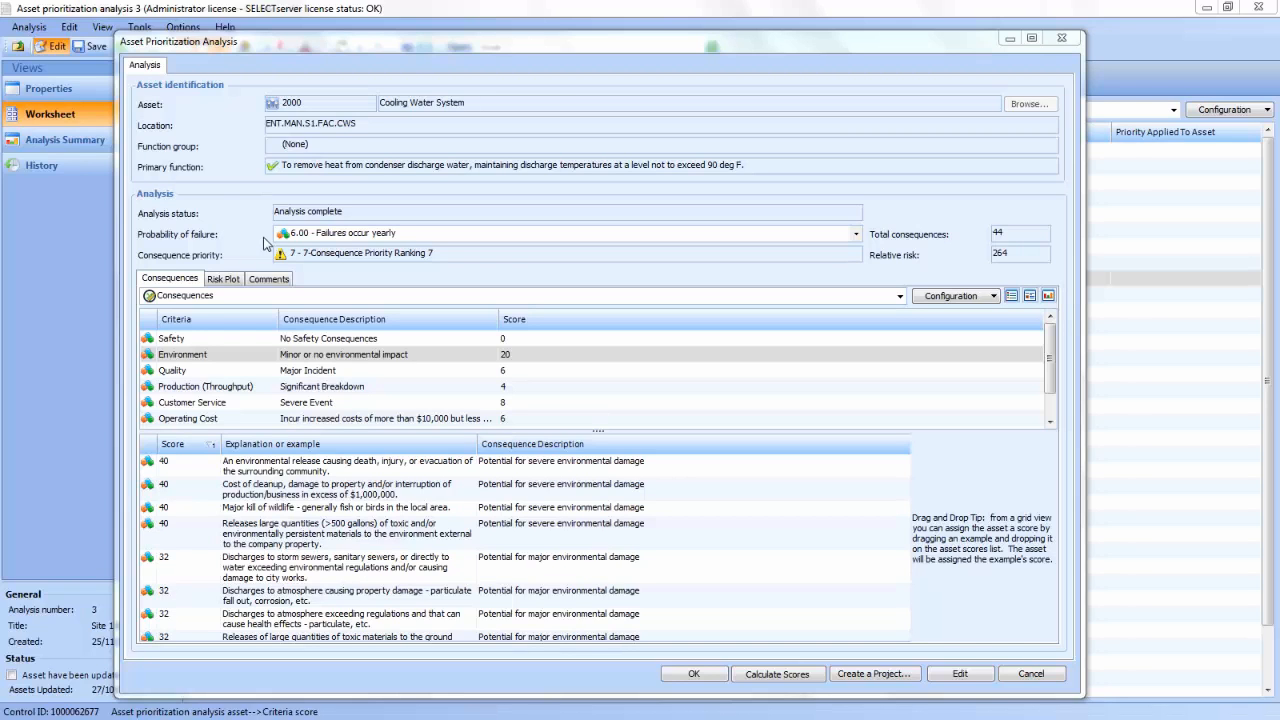
mouse_move(283, 434)
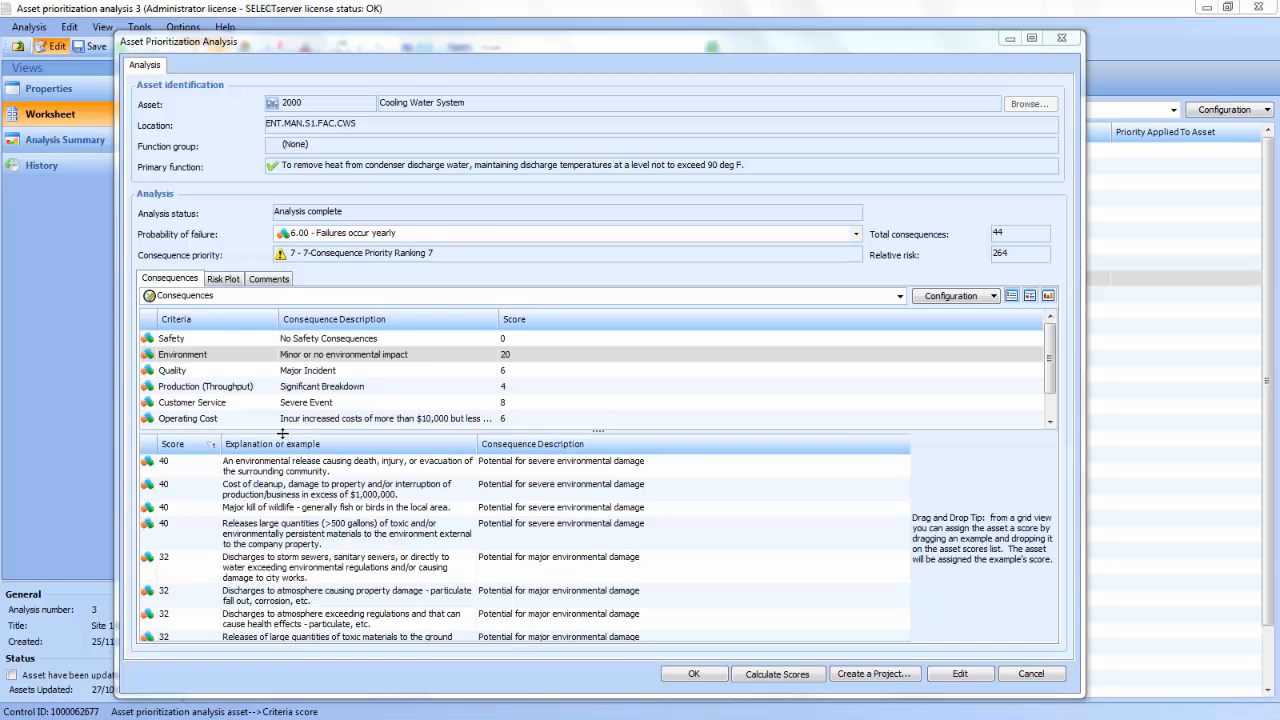
mouse_move(680, 306)
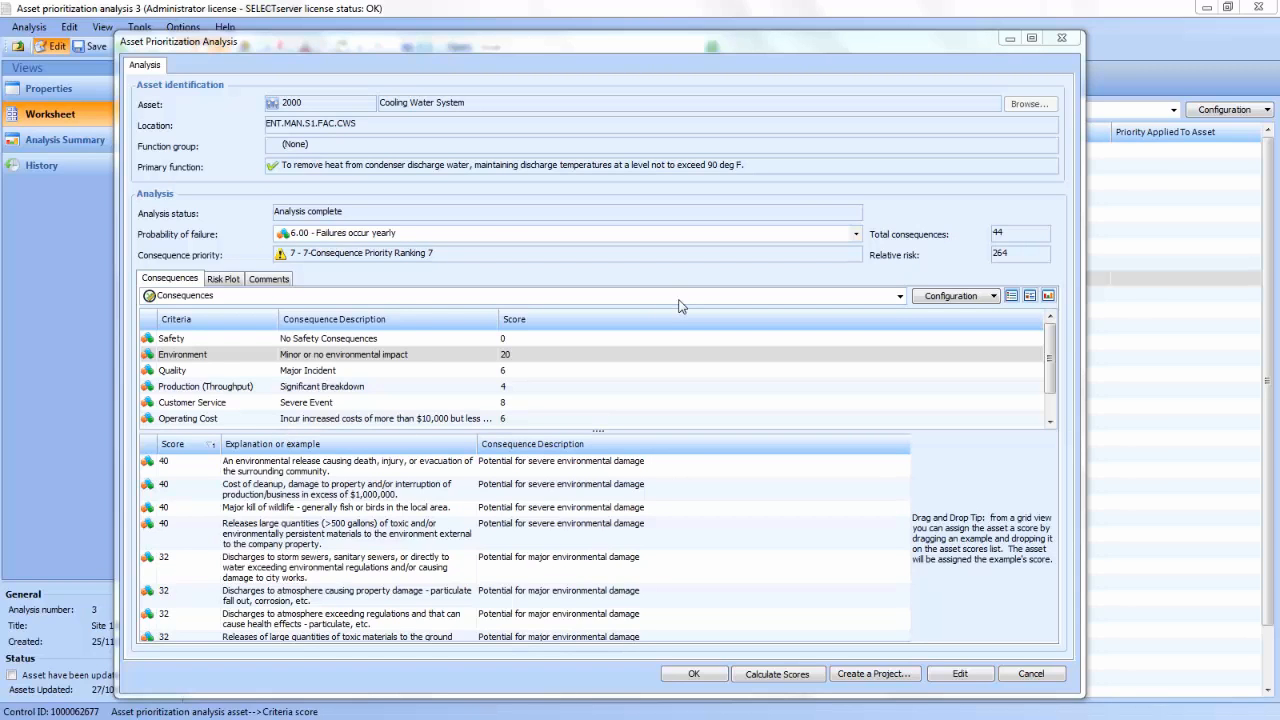